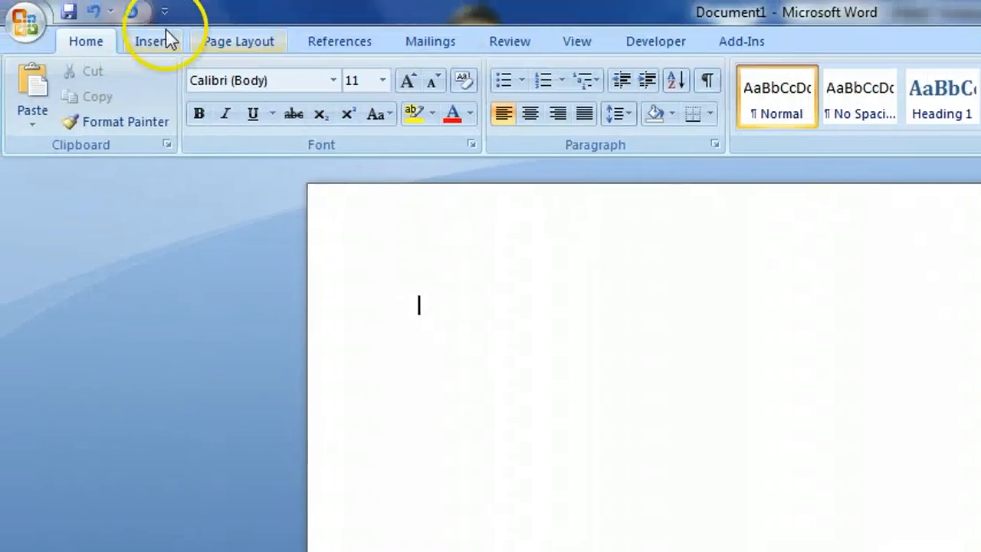
Show the Insert ribbon's built-in equation gallery to pick the Area of Circle formula A = πr².
{"action": "left_click", "coordinate": [150, 40]}
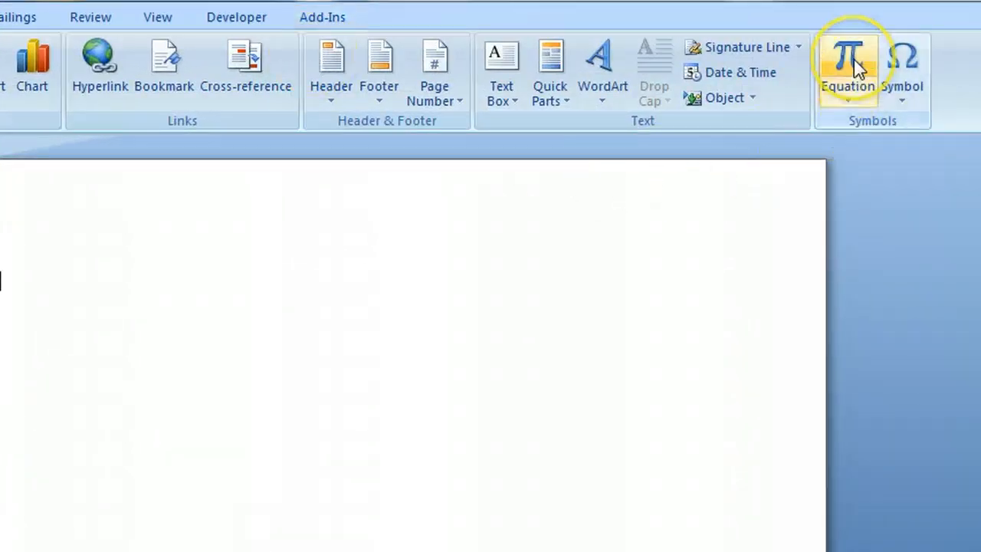
{"action": "mouse_move", "coordinate": [846, 76]}
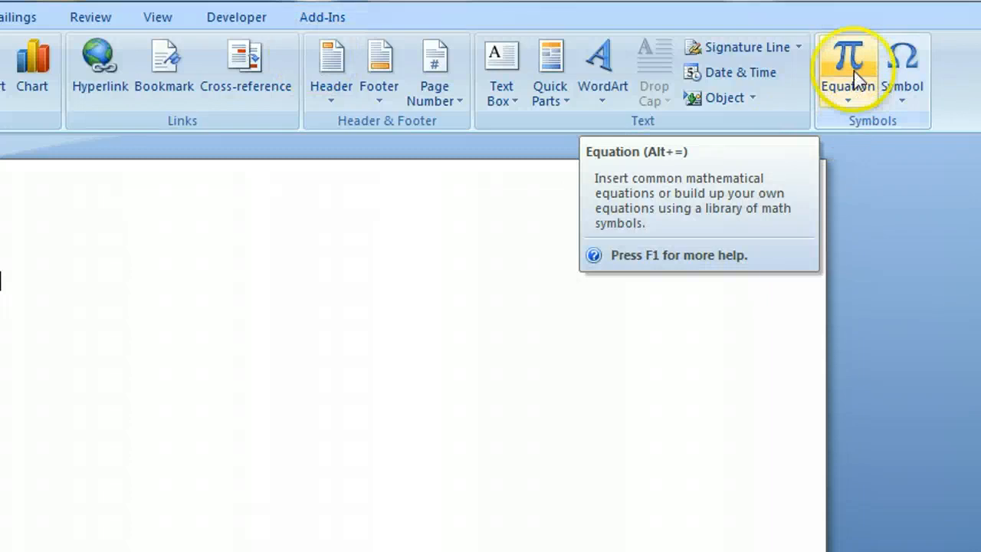
{"action": "left_click", "coordinate": [848, 61]}
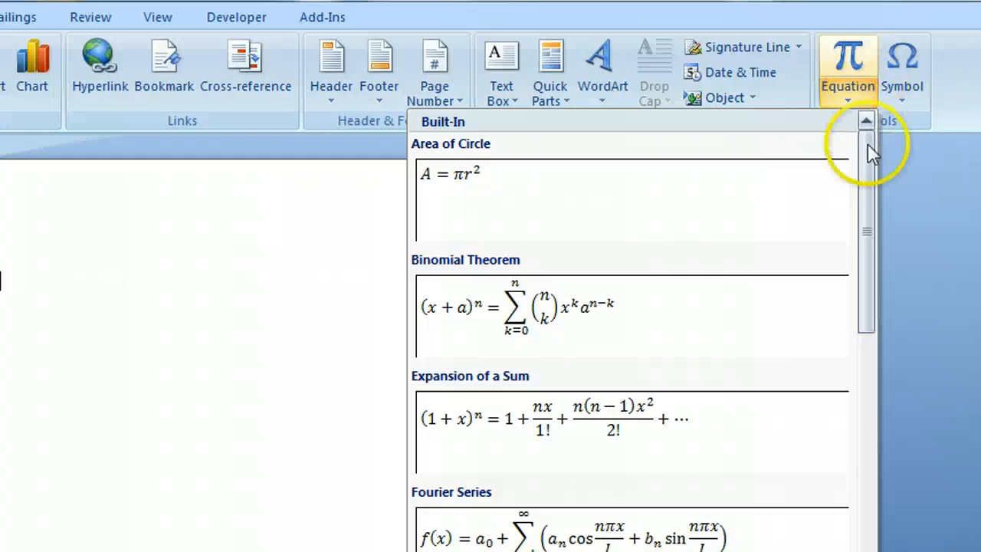
{"action": "mouse_move", "coordinate": [546, 202]}
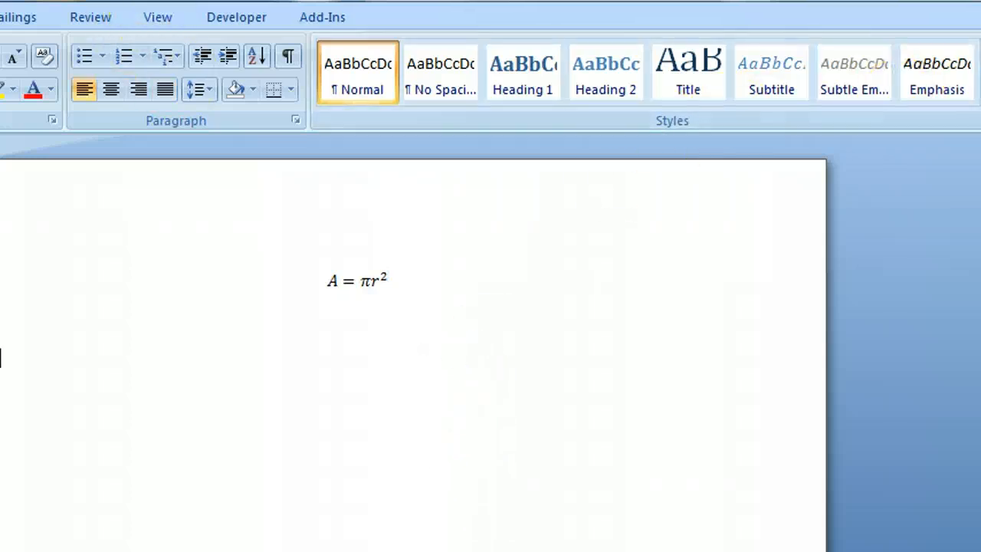
Insert a new blank equation, enter y = x + 2, and finish editing it below A = πr².
{"action": "left_click", "coordinate": [150, 43]}
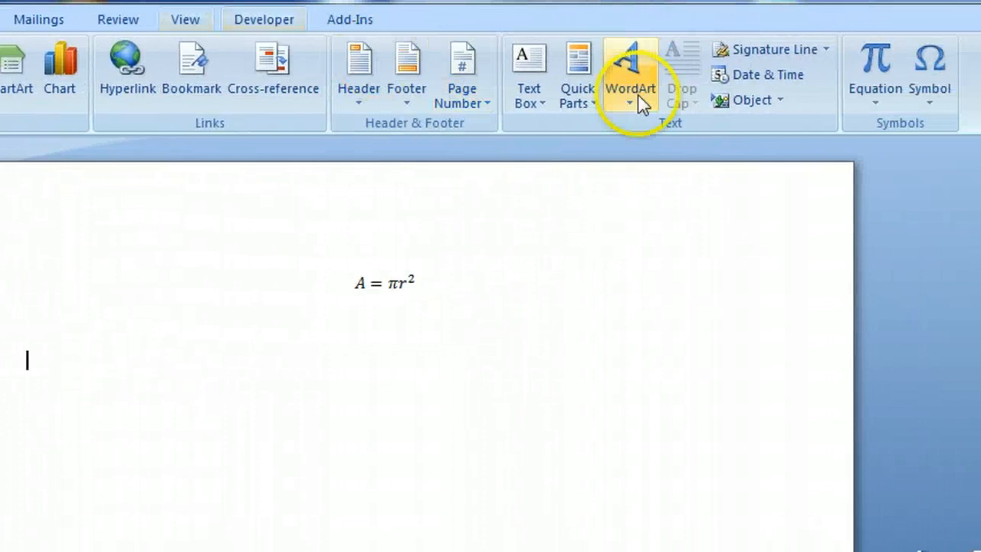
{"action": "left_click", "coordinate": [874, 69]}
{"action": "type", "text": "y = x"}
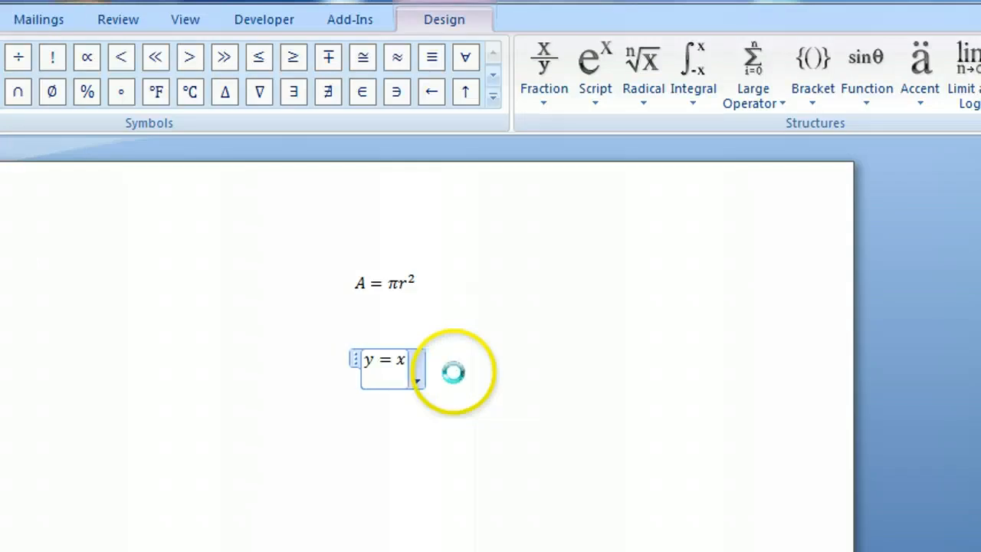
{"action": "type", "text": "+ 2"}
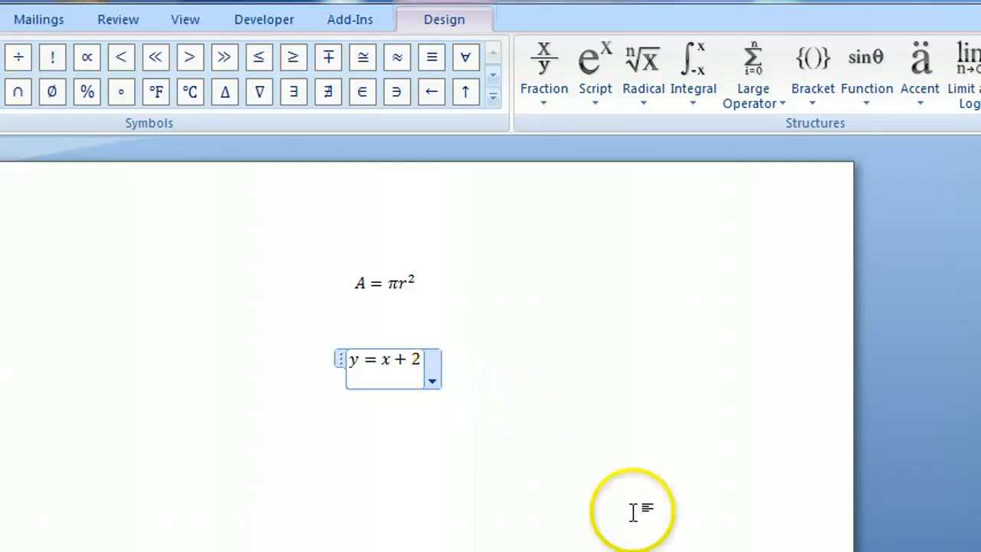
{"action": "left_click", "coordinate": [633, 512]}
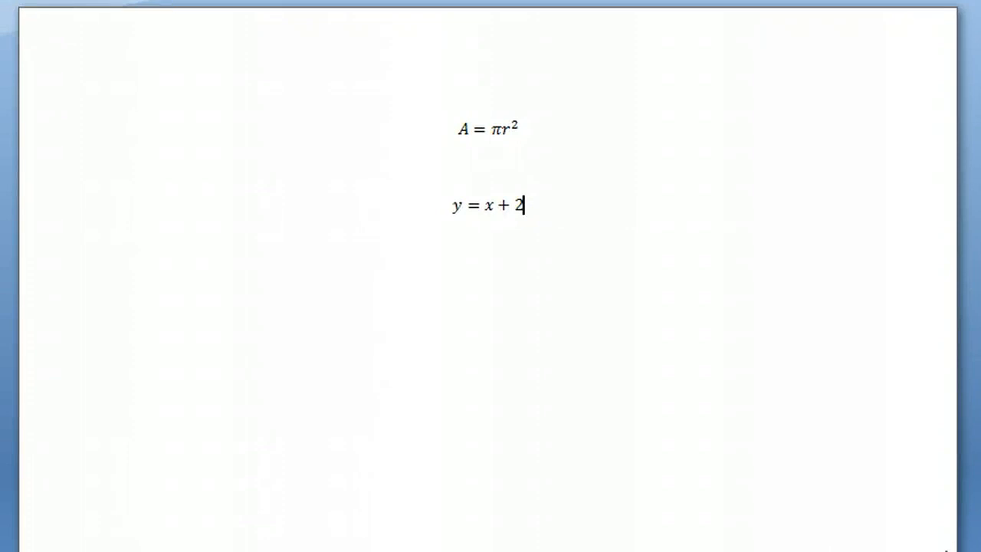
{"action": "mouse_move", "coordinate": [595, 257]}
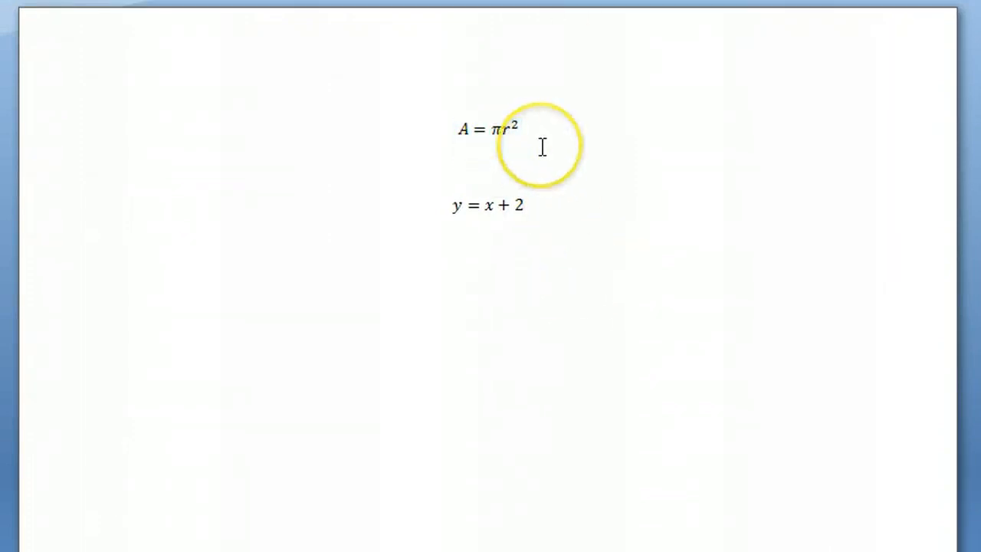
{"action": "mouse_move", "coordinate": [541, 168]}
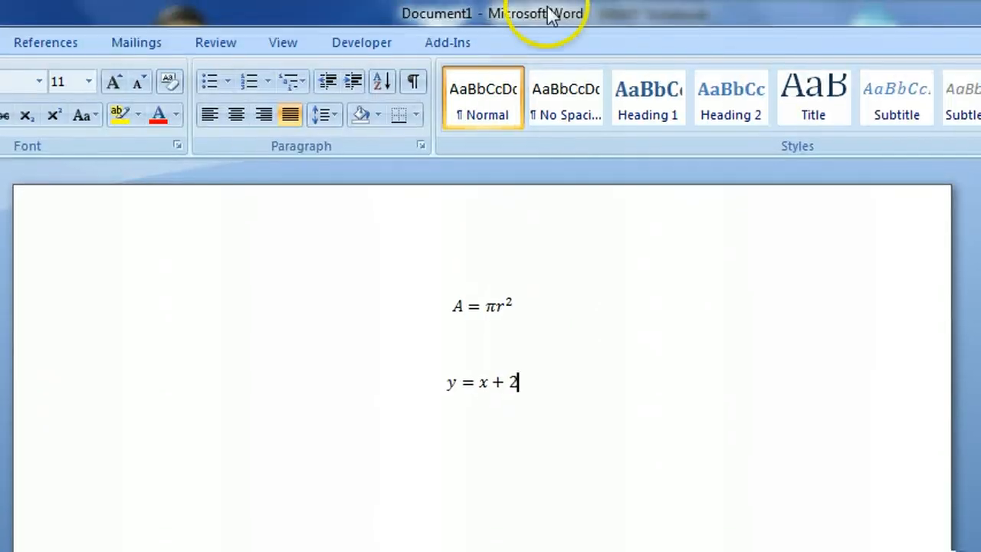
{"action": "mouse_move", "coordinate": [686, 74]}
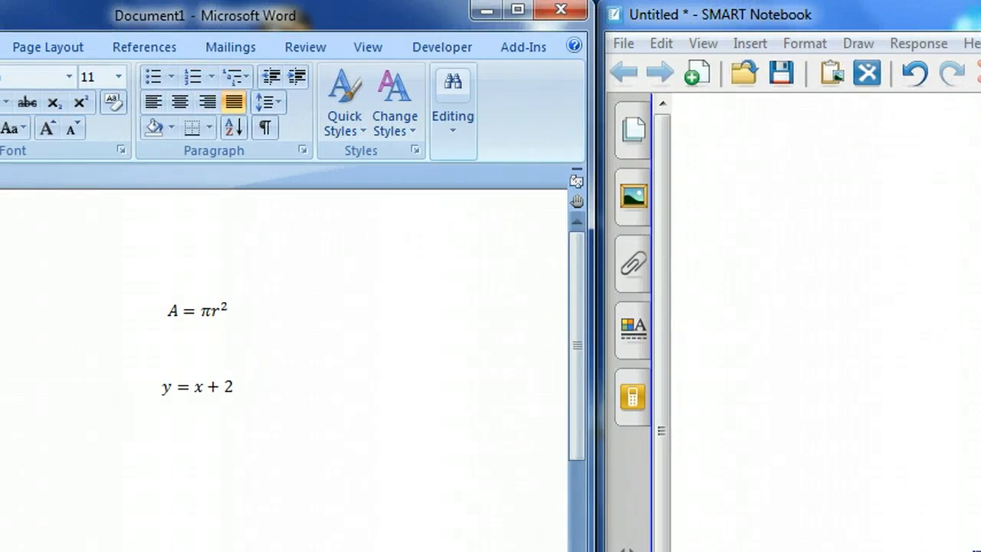
Select the whole A = πr² equation by its handle so it can be cut from the document.
{"action": "left_click", "coordinate": [176, 312]}
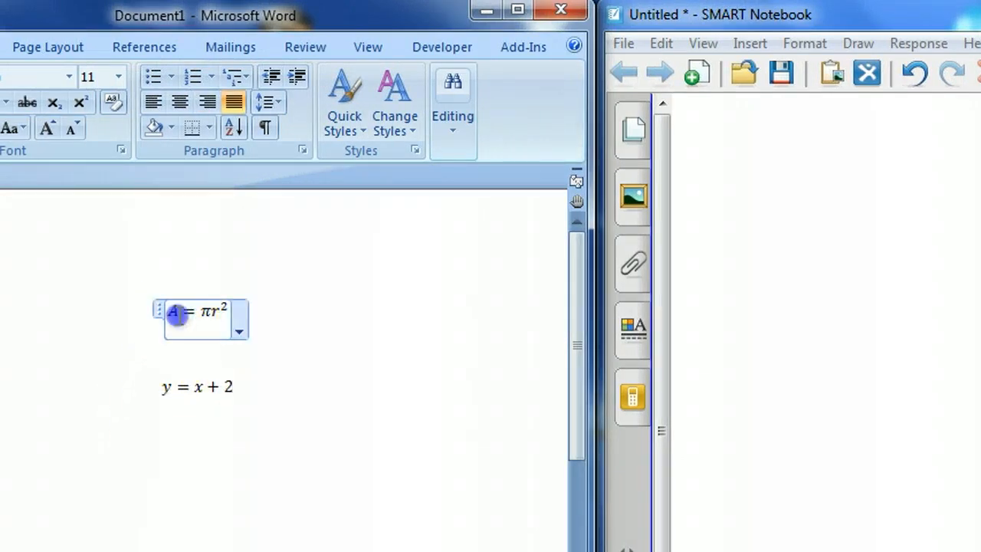
{"action": "left_click", "coordinate": [245, 368]}
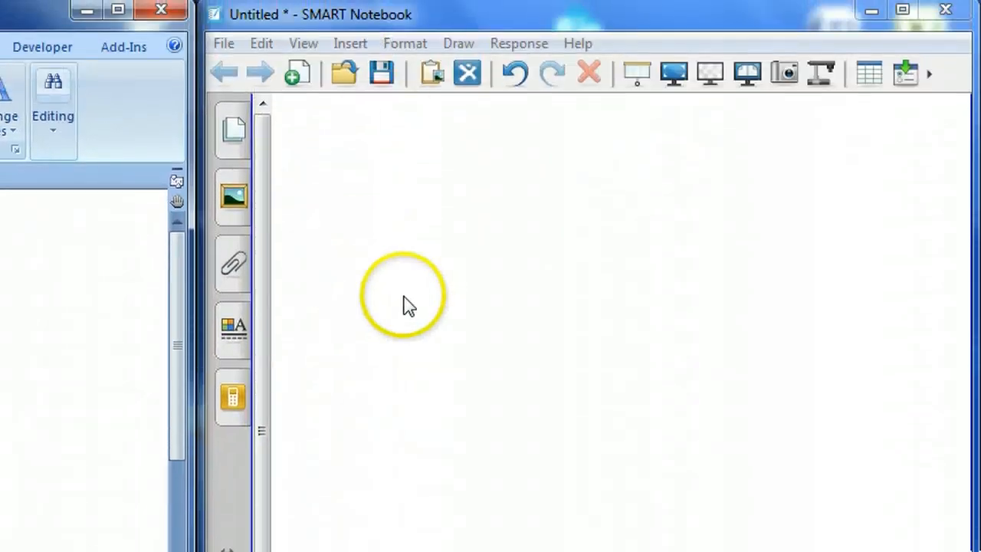
{"action": "mouse_move", "coordinate": [601, 17]}
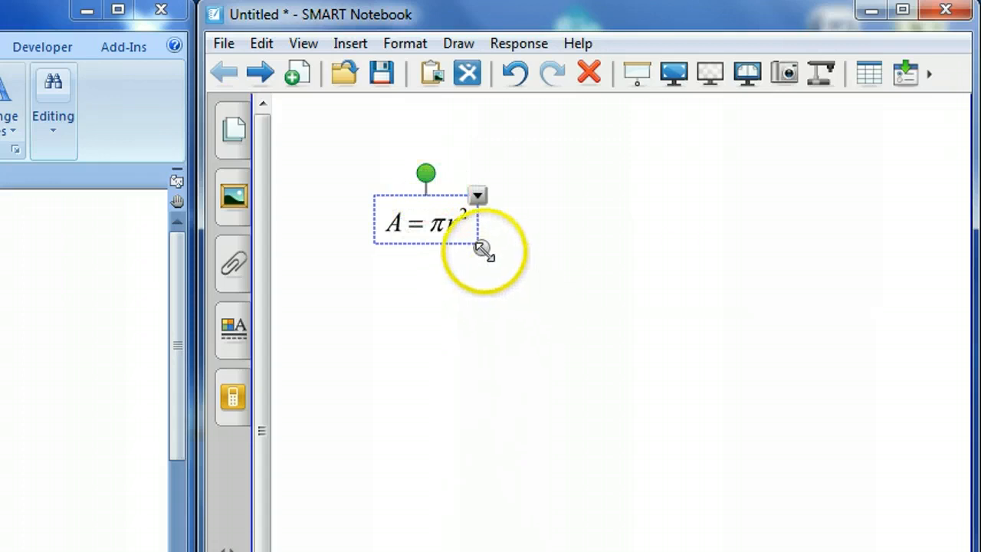
Enlarge the pasted A = πr² equation on the Notebook page, then shrink it to a moderate size.
{"action": "left_click_drag", "start_coordinate": [478, 248], "coordinate": [877, 448]}
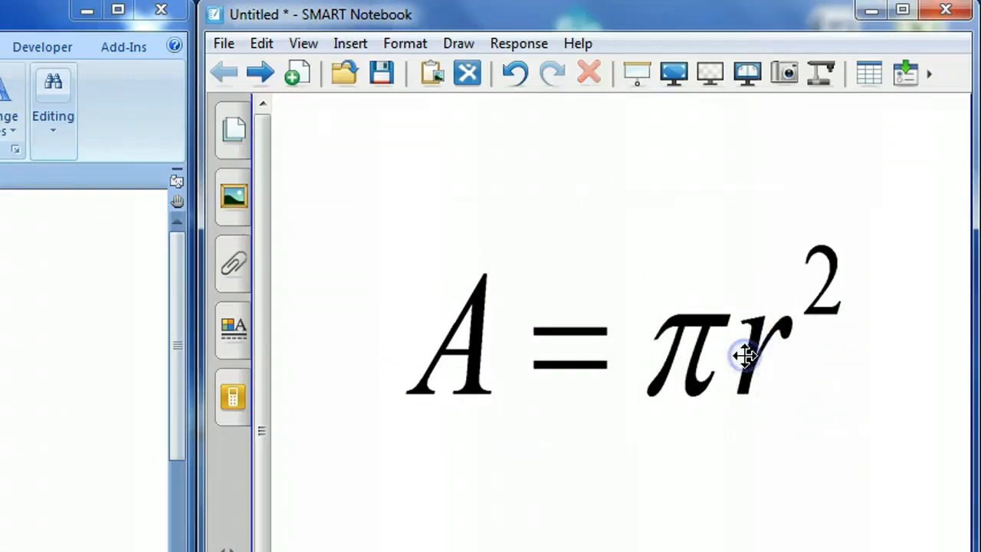
{"action": "mouse_move", "coordinate": [703, 353]}
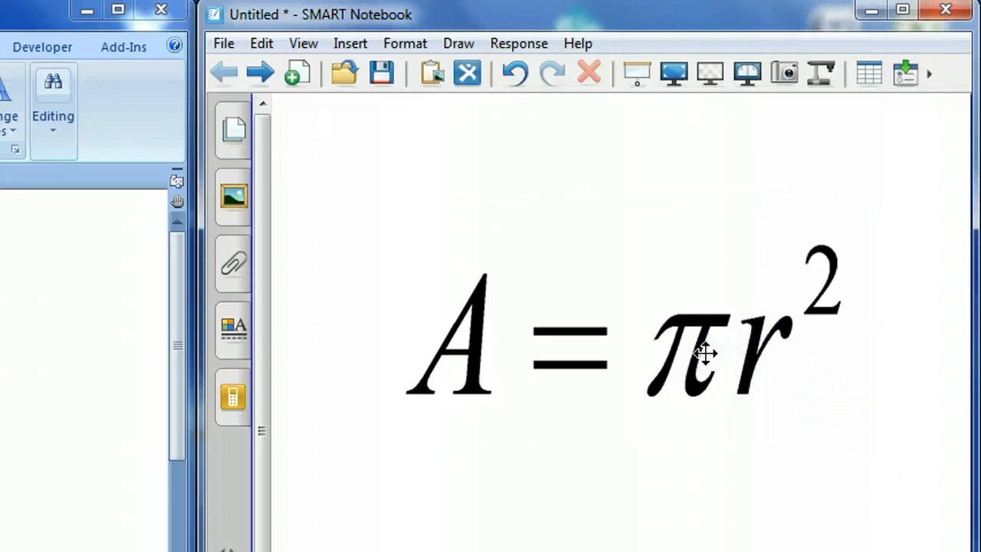
{"action": "left_click", "coordinate": [705, 353]}
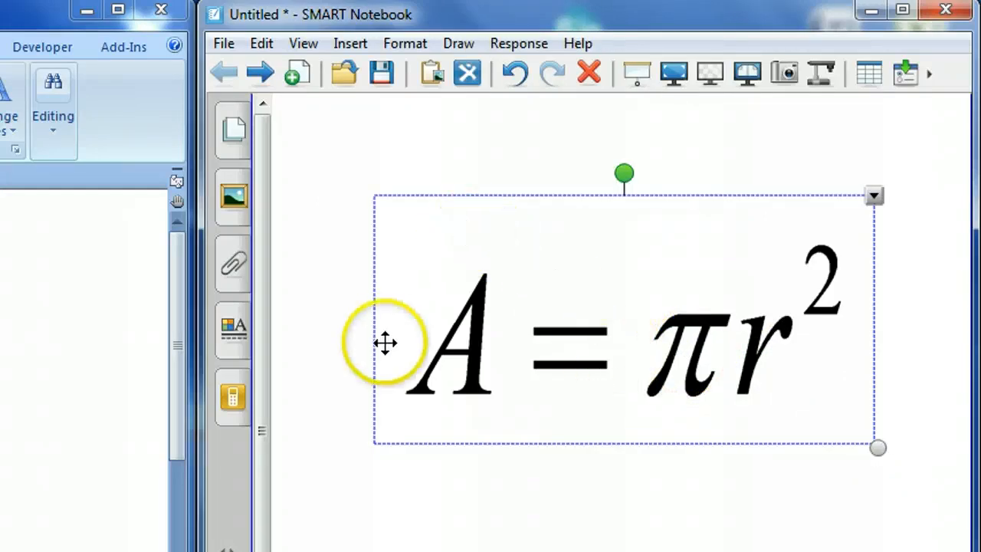
{"action": "mouse_move", "coordinate": [686, 392]}
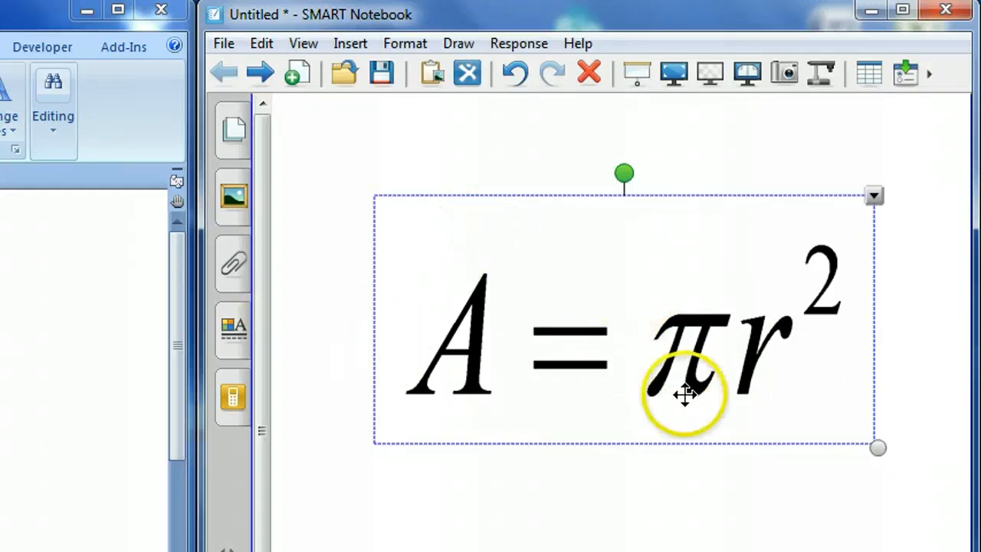
{"action": "left_click_drag", "start_coordinate": [876, 448], "coordinate": [779, 397]}
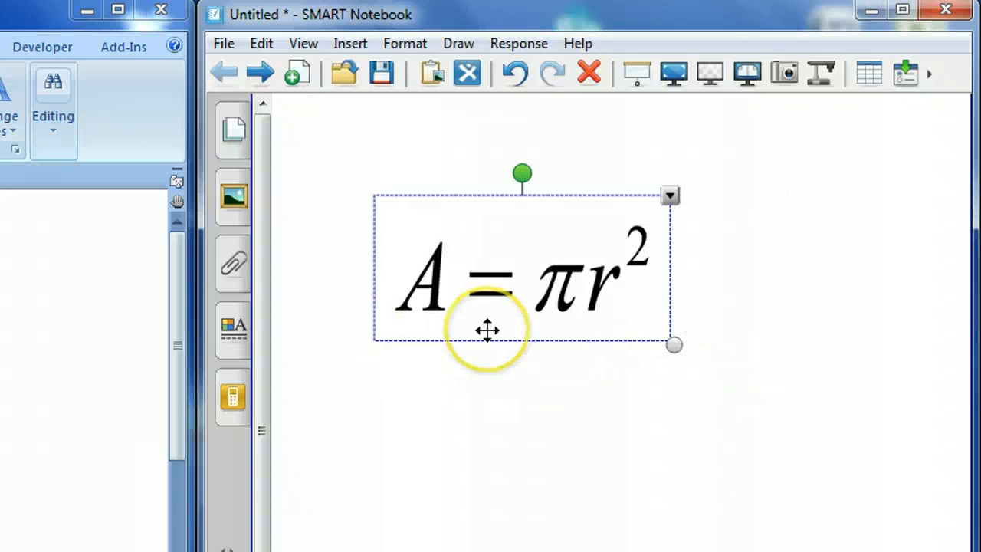
{"action": "mouse_move", "coordinate": [676, 345]}
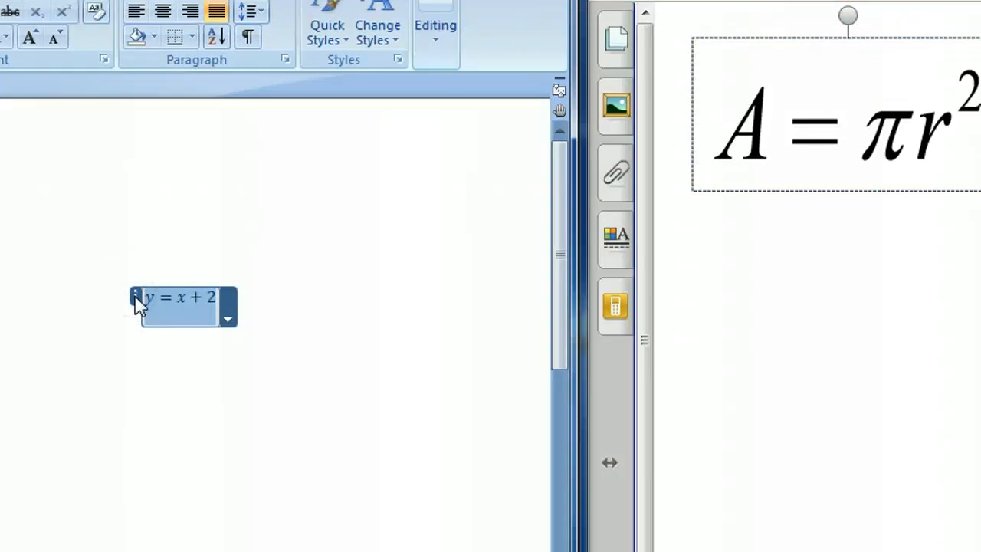
Move y = x + 2 from Word onto the Notebook page below A = πr² and enlarge it.
{"action": "left_click", "coordinate": [453, 163]}
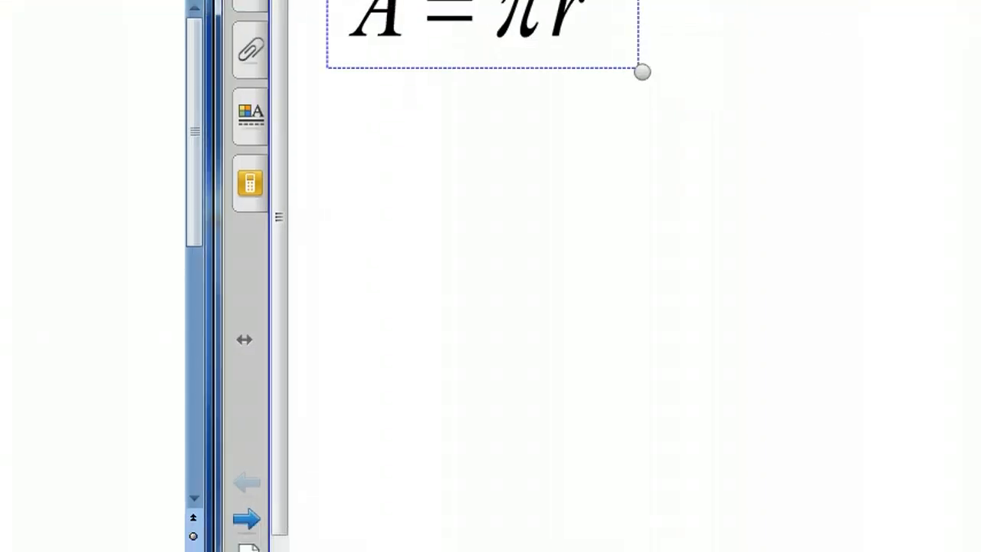
{"action": "left_click", "coordinate": [632, 236]}
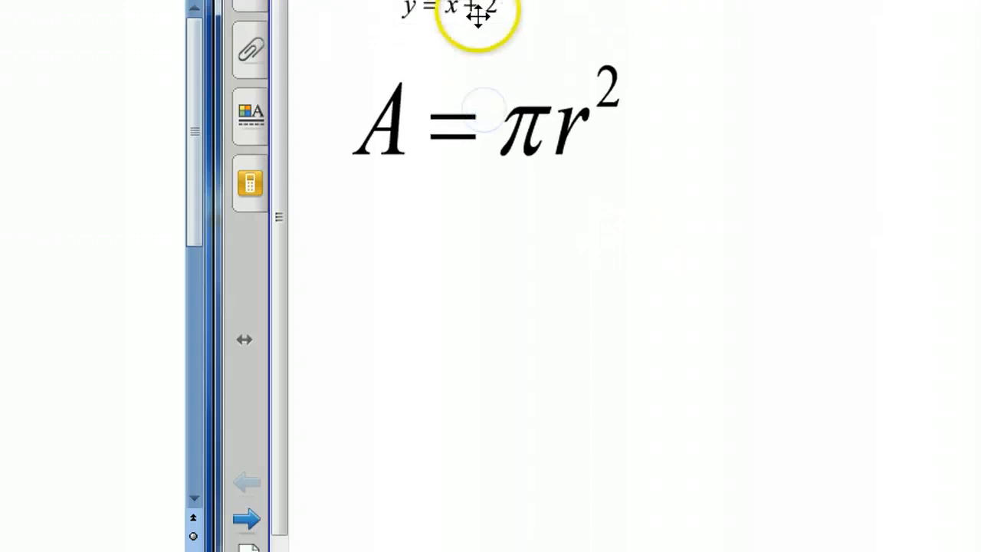
{"action": "left_click_drag", "start_coordinate": [475, 7], "coordinate": [467, 314]}
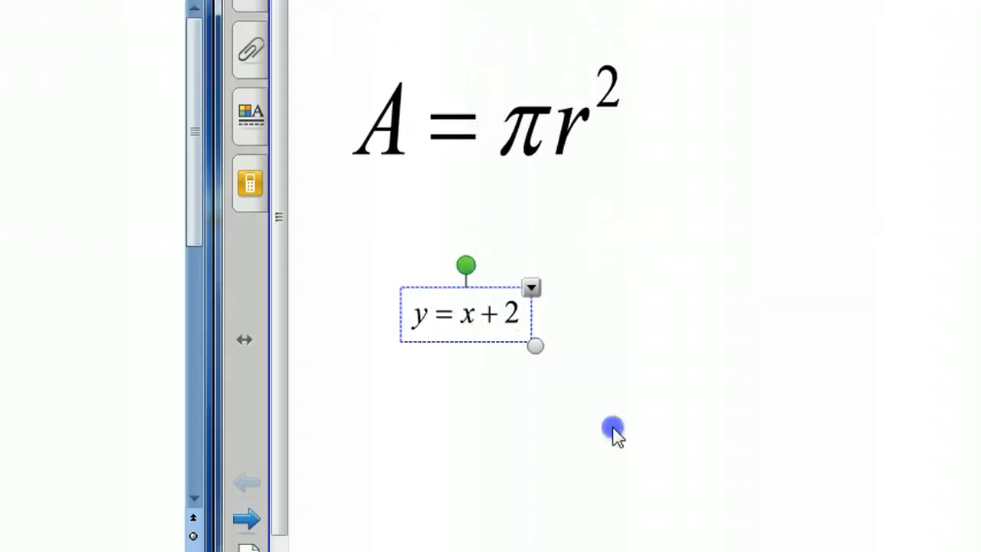
{"action": "left_click_drag", "start_coordinate": [535, 345], "coordinate": [773, 453]}
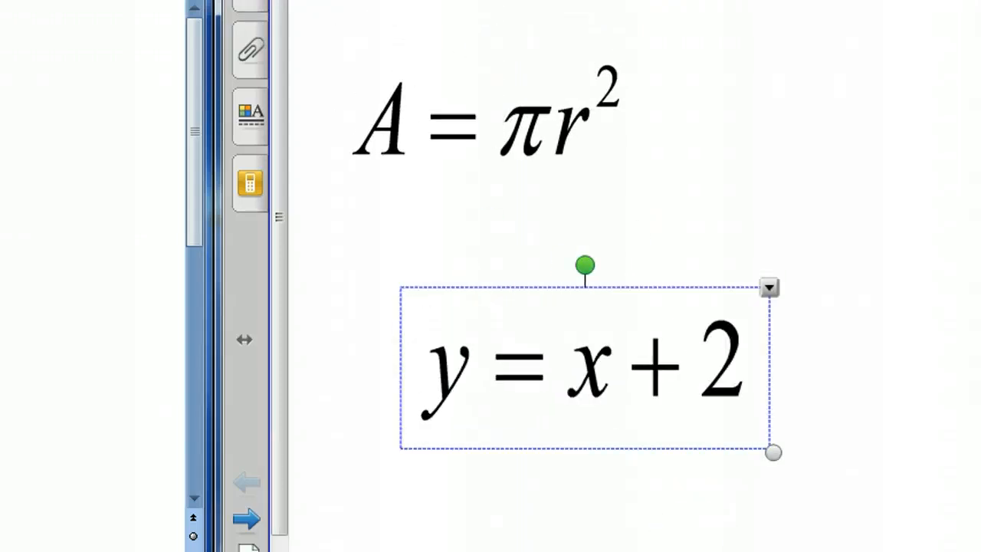